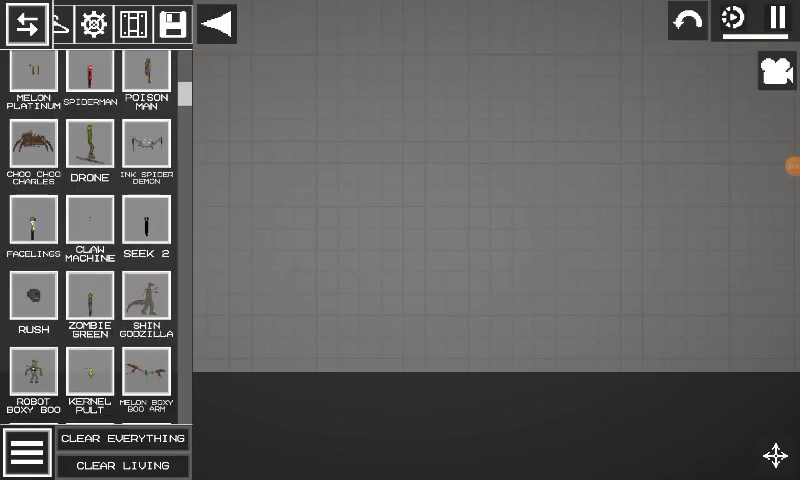
{"action": "scroll", "scroll_direction": "down", "scroll_amount": 3}
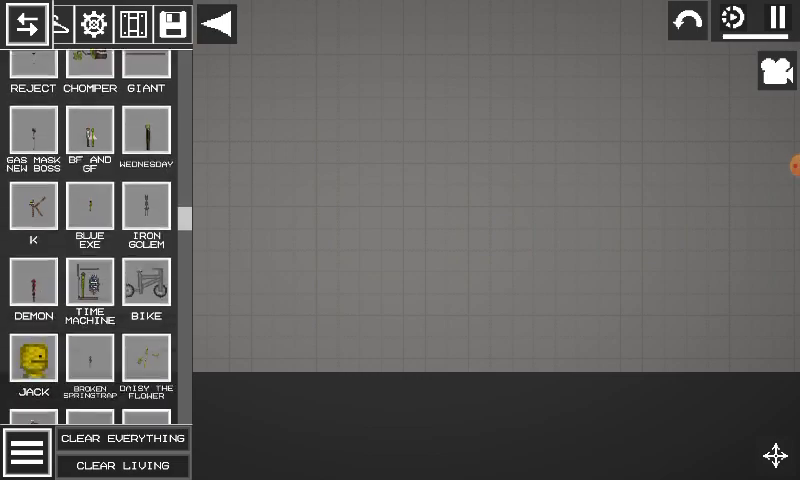
{"action": "scroll", "scroll_direction": "down", "scroll_amount": 3}
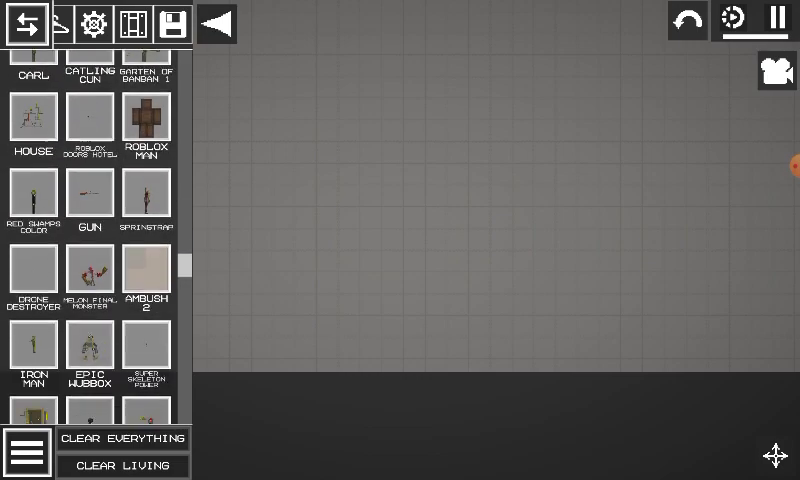